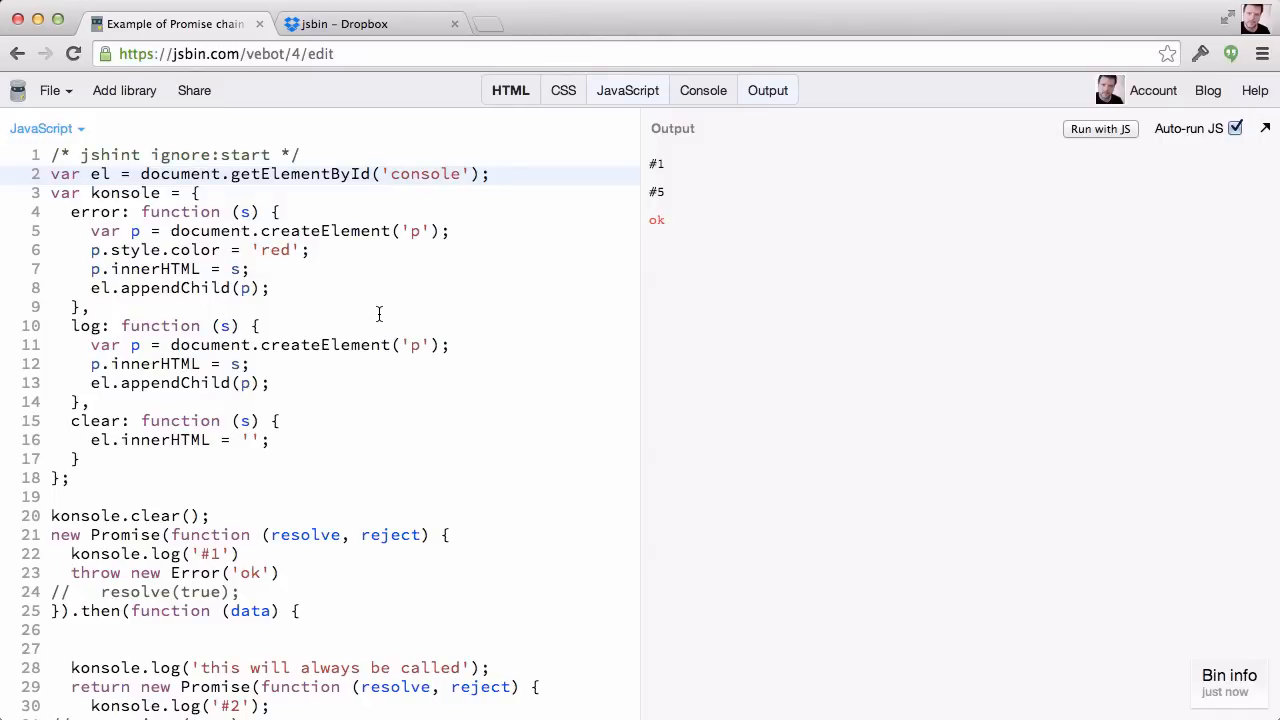
pyautogui.moveTo(1110, 97)
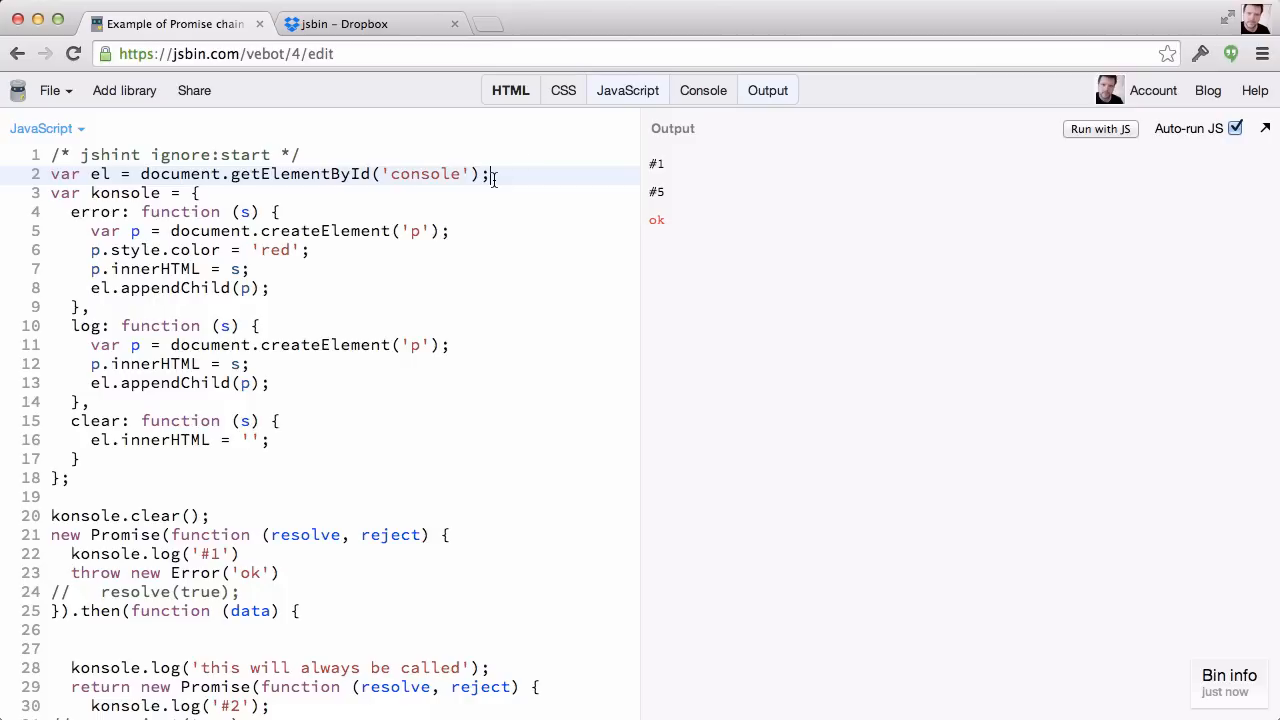
pyautogui.moveTo(405, 180)
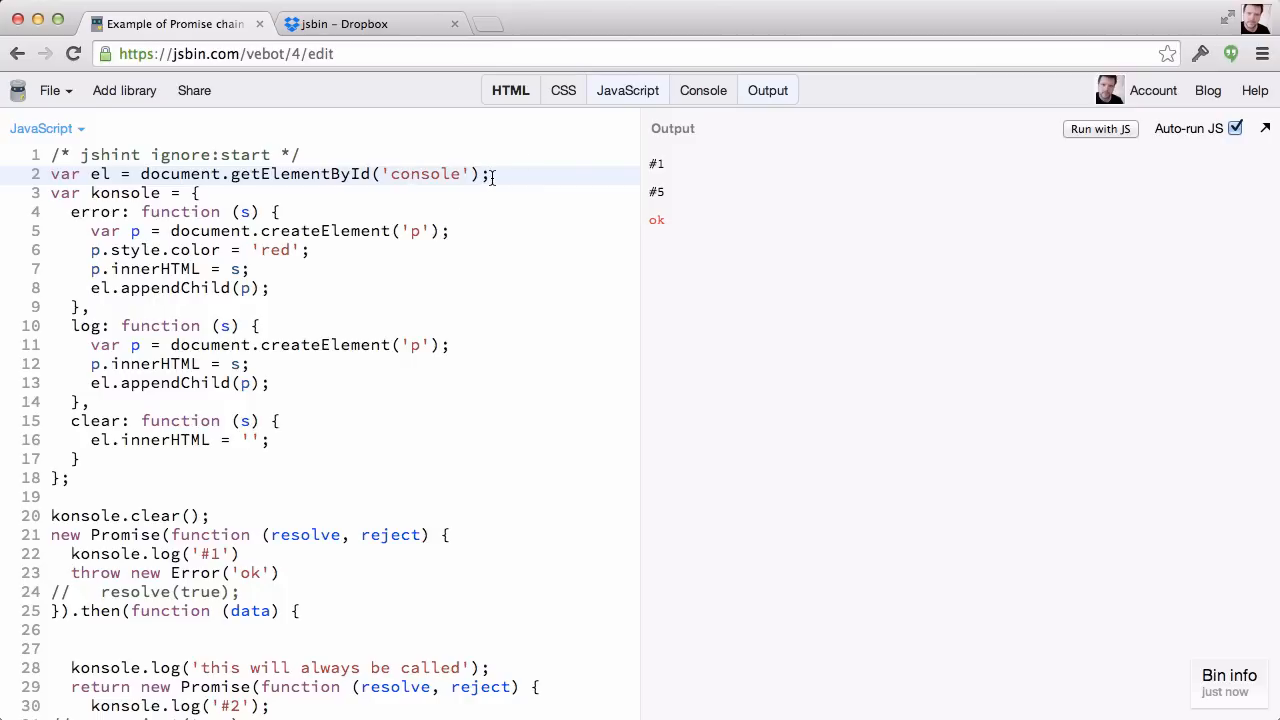
# Type 'cleared.' between the el.innerHTML quotes on line 16 of the clear function
pyautogui.click(200, 154)
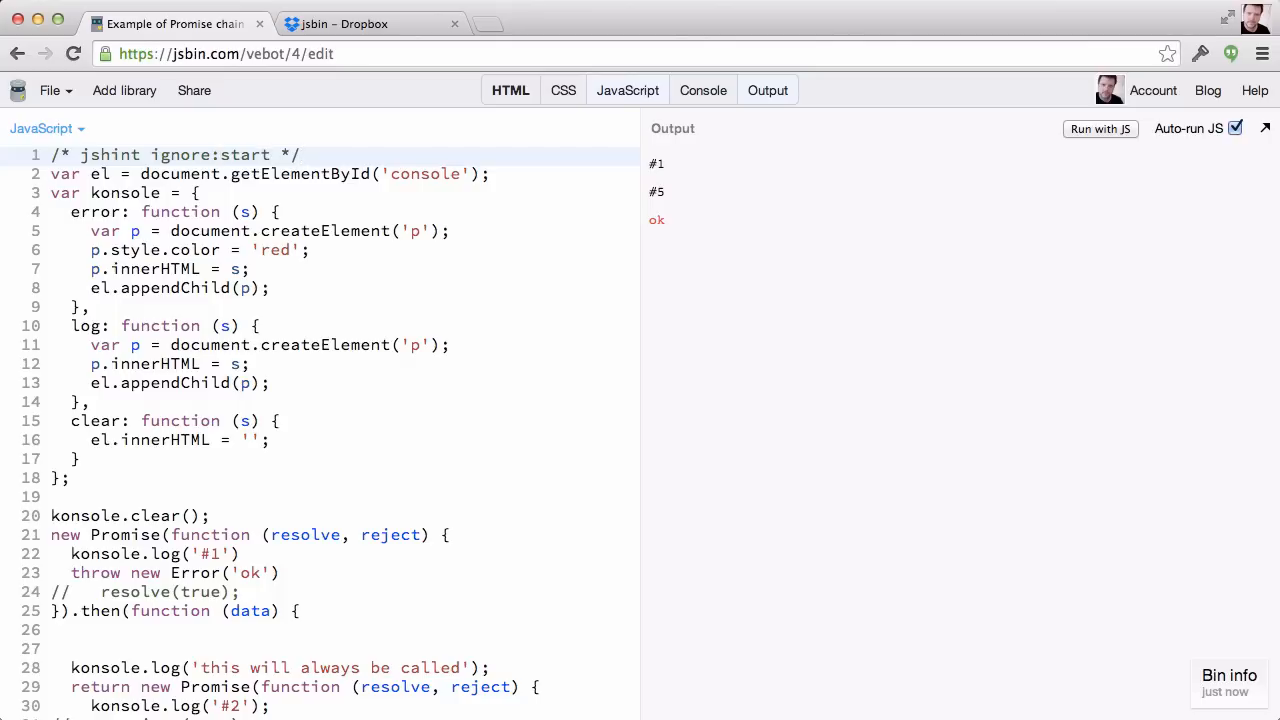
pyautogui.click(198, 193)
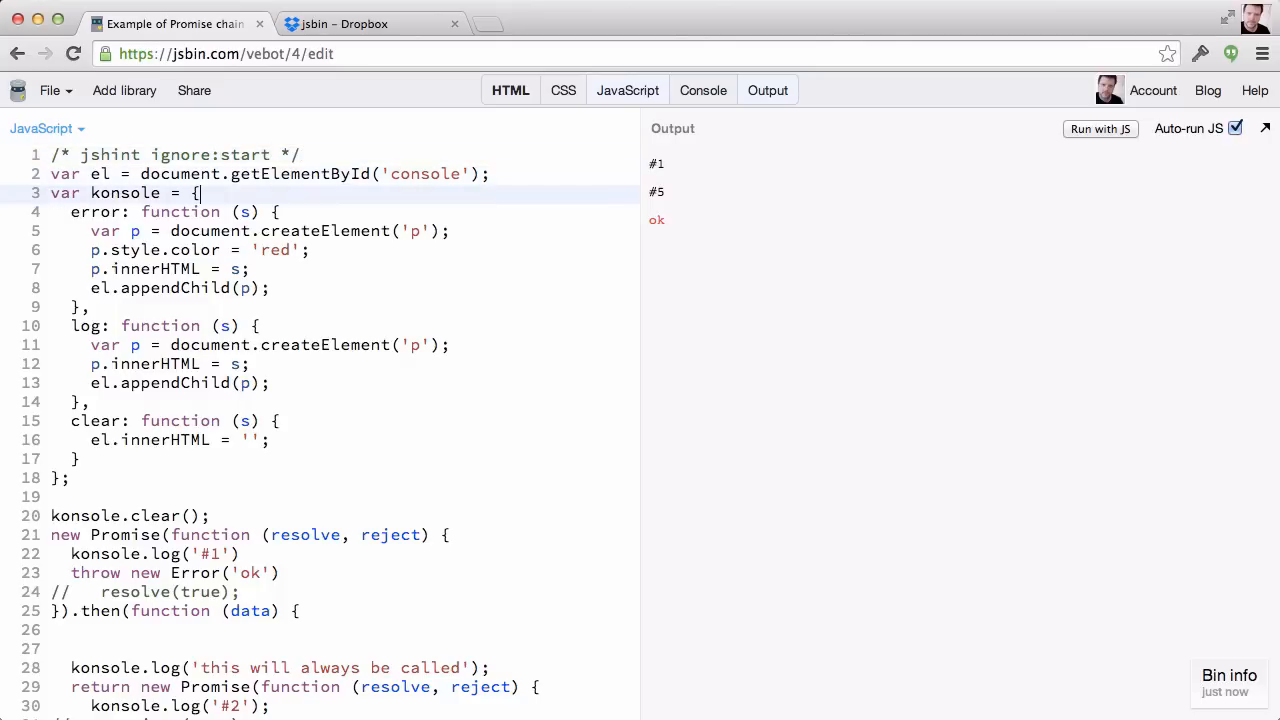
pyautogui.scroll(-3)
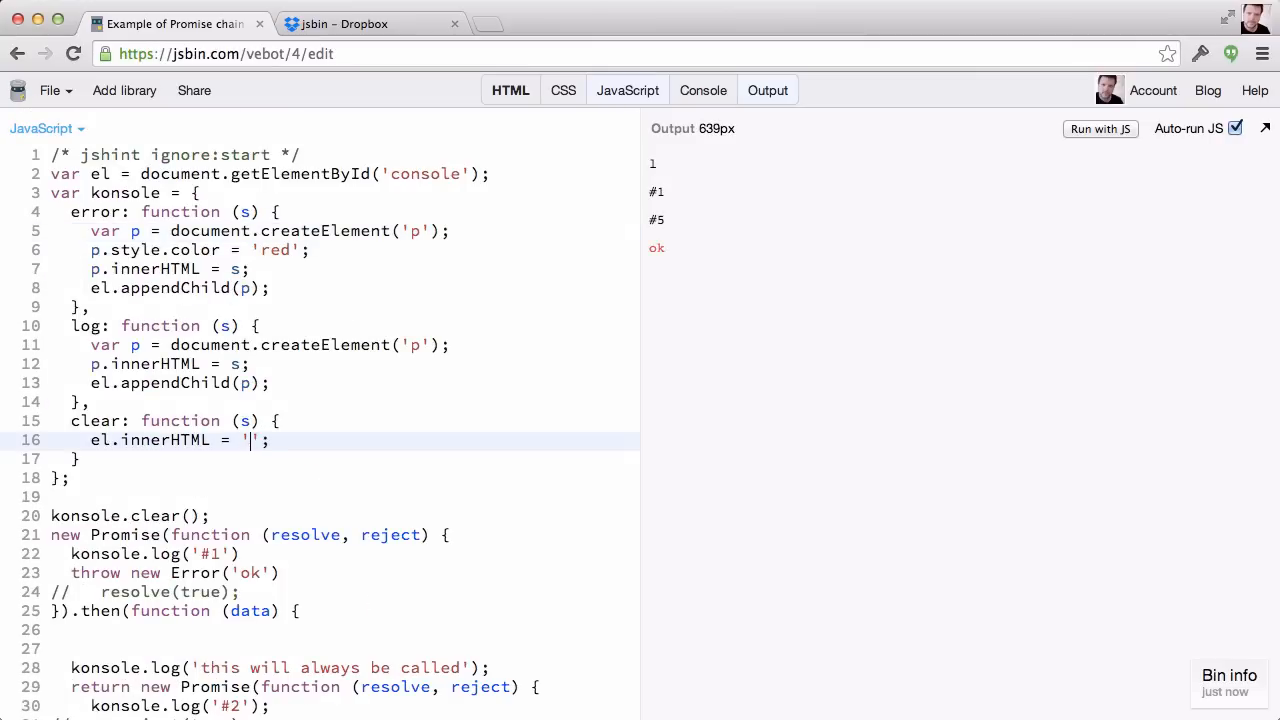
pyautogui.write('cleared.')
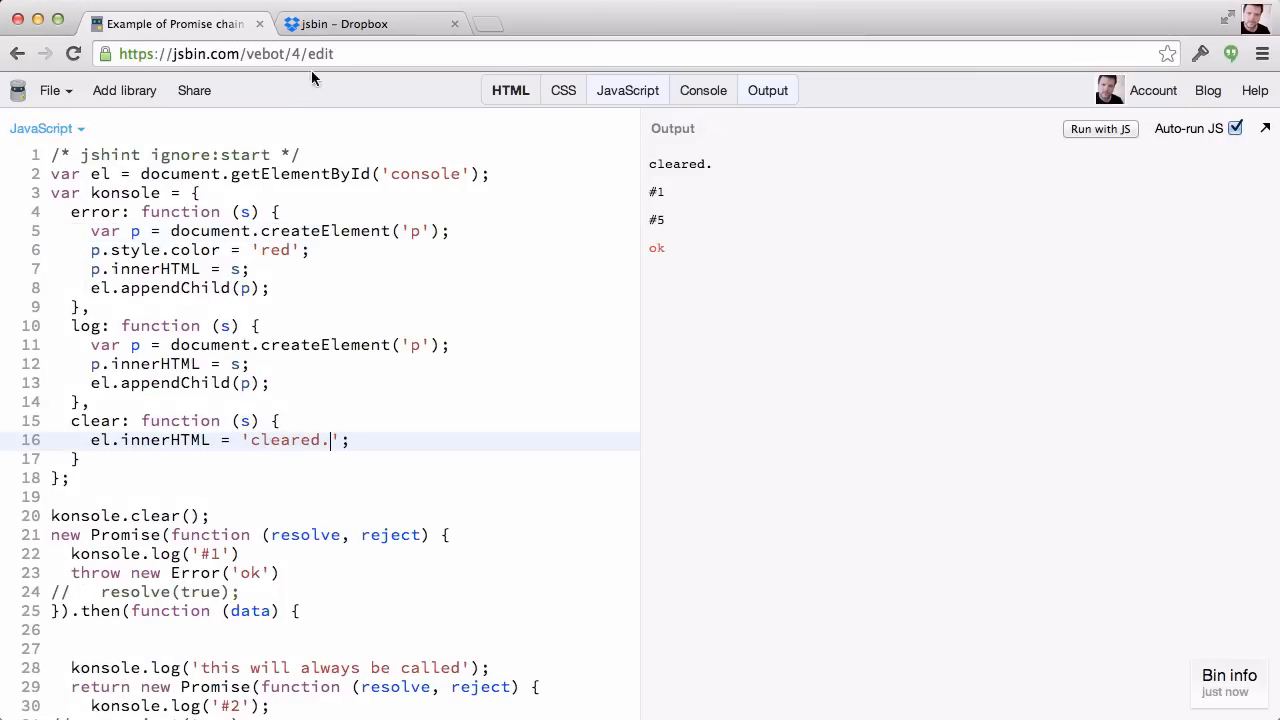
pyautogui.click(370, 23)
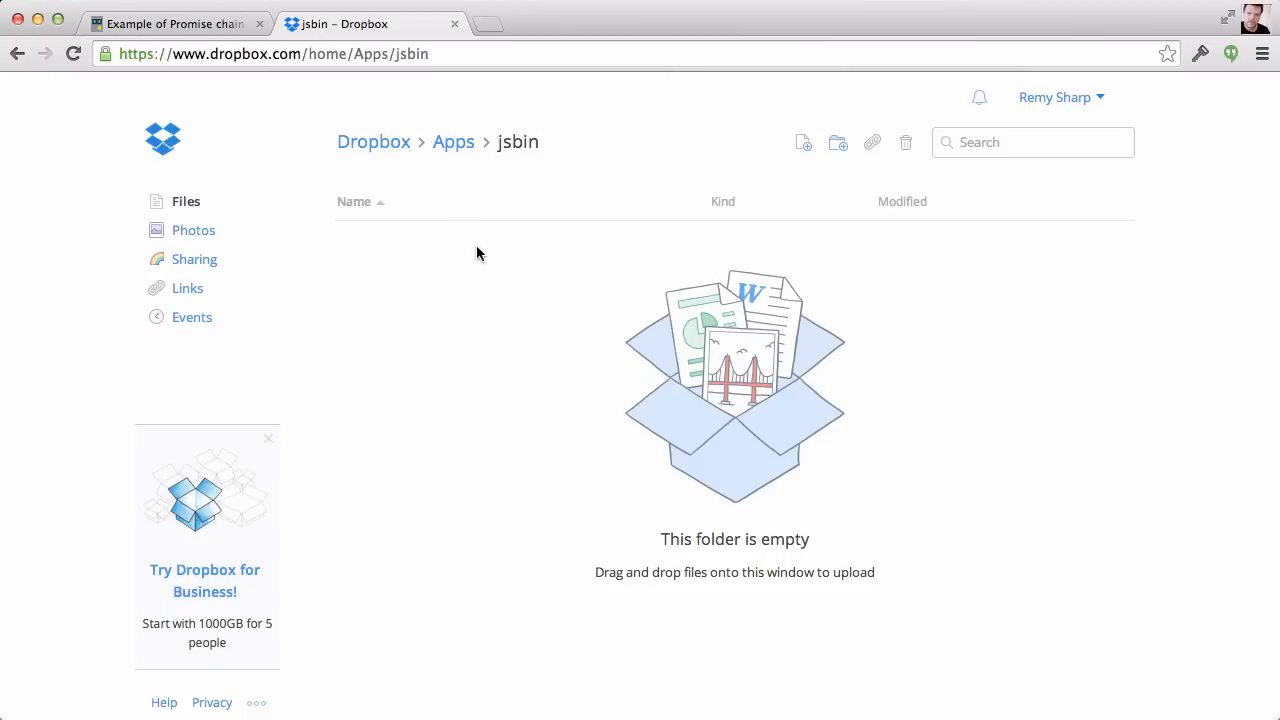
pyautogui.click(175, 23)
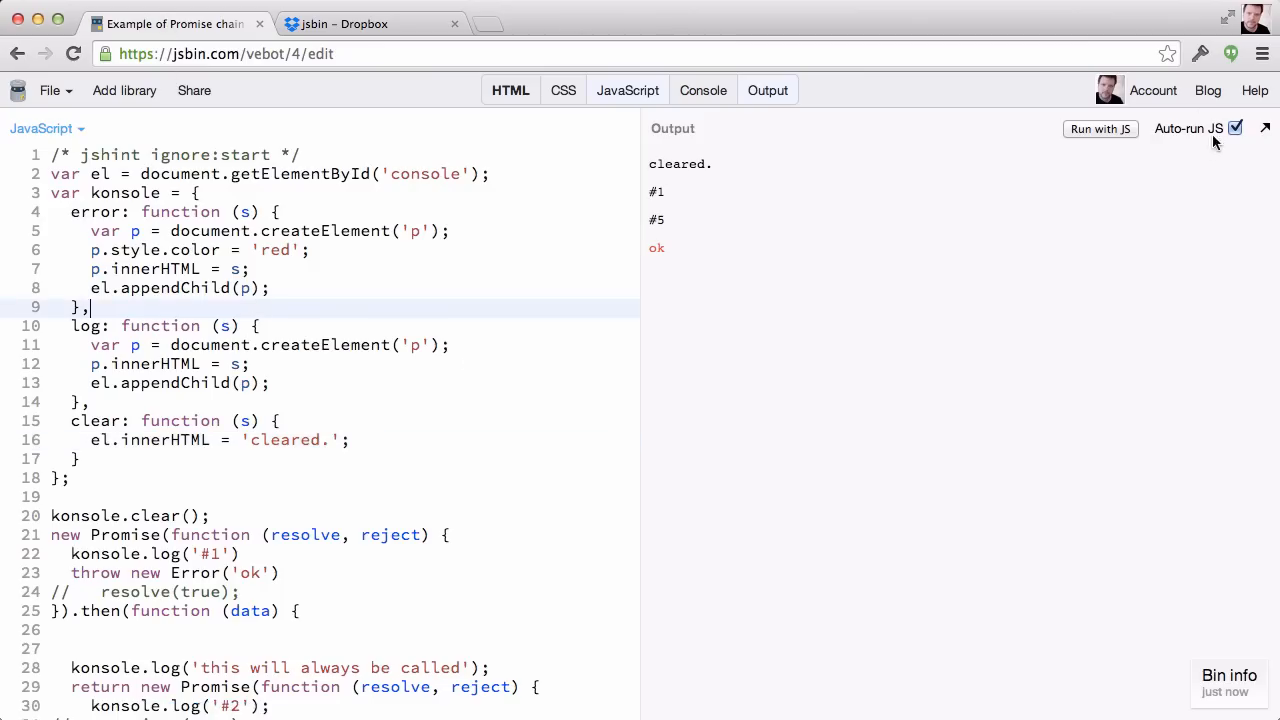
pyautogui.click(1153, 90)
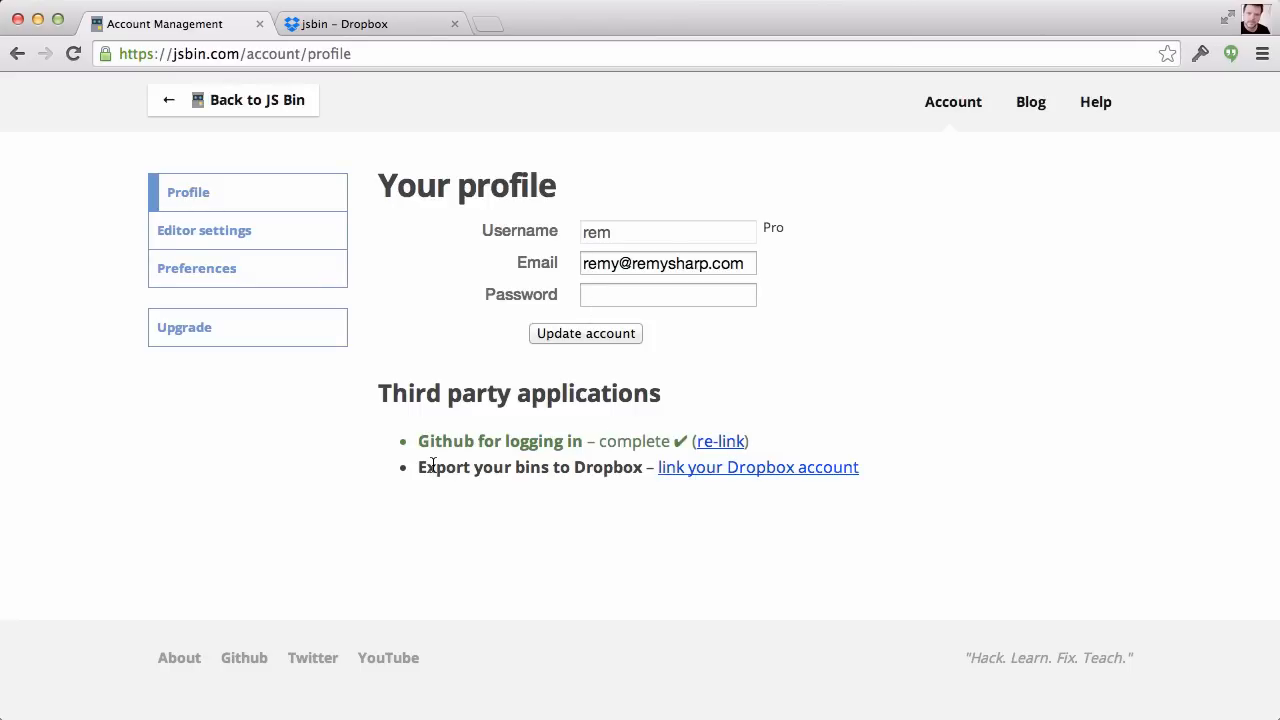
# Approve linking a Dropbox account to JS Bin, then go back to the bin editor
pyautogui.click(757, 467)
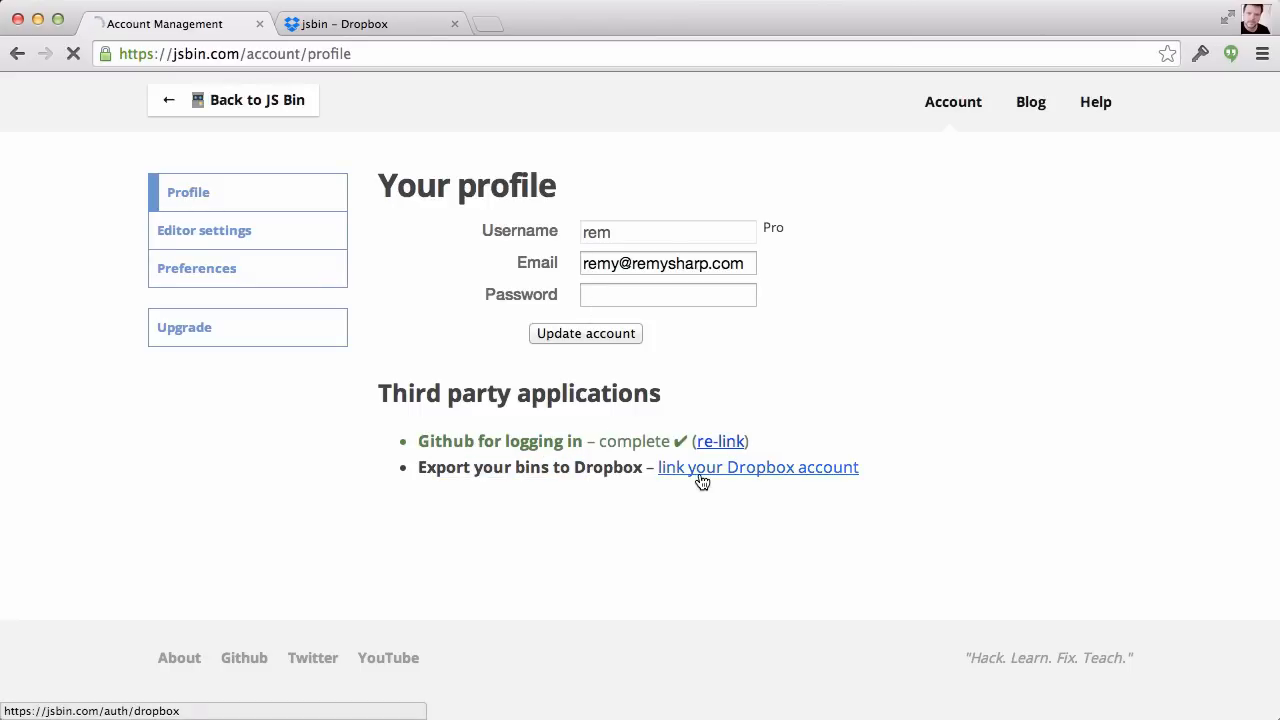
pyautogui.click(757, 467)
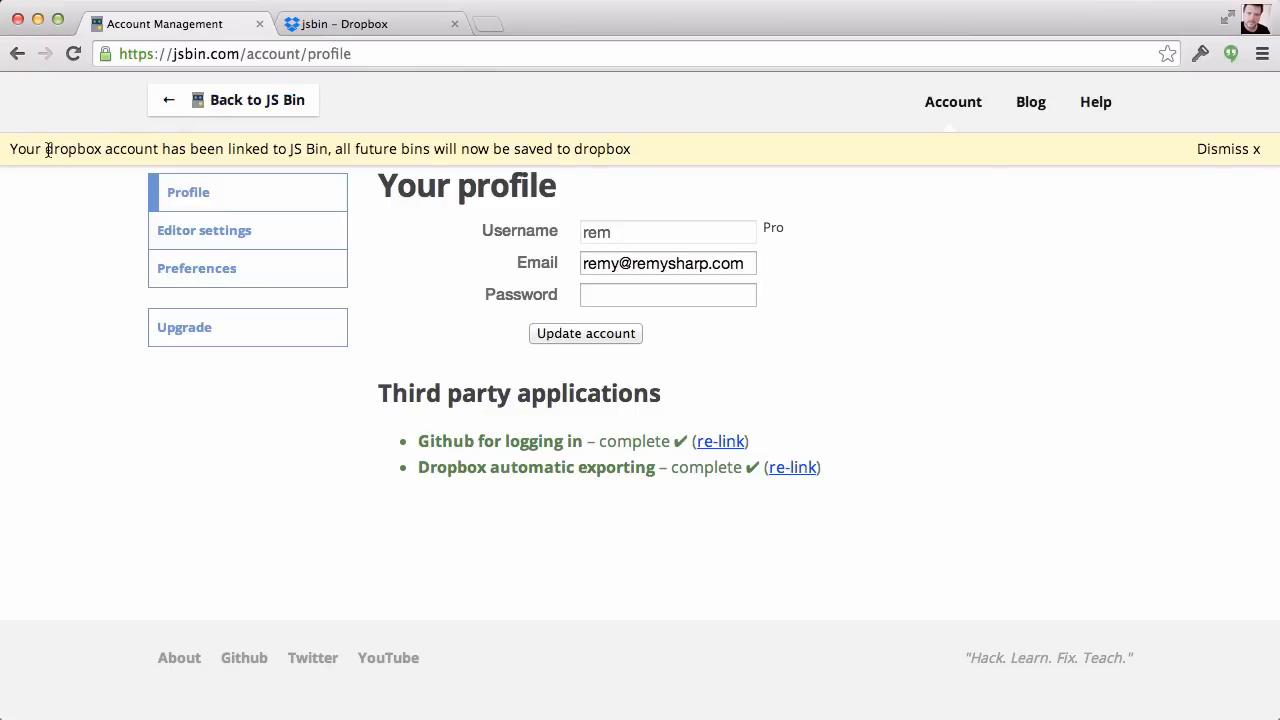
pyautogui.moveTo(422, 322)
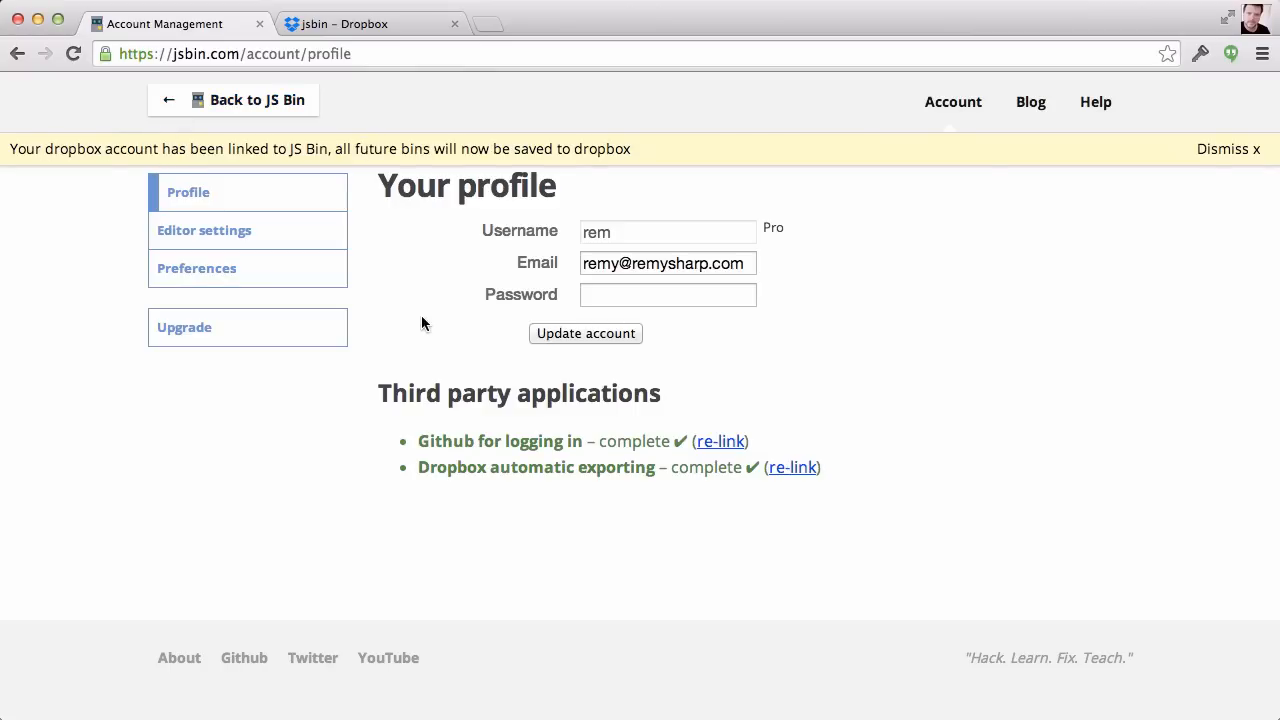
pyautogui.moveTo(257, 99)
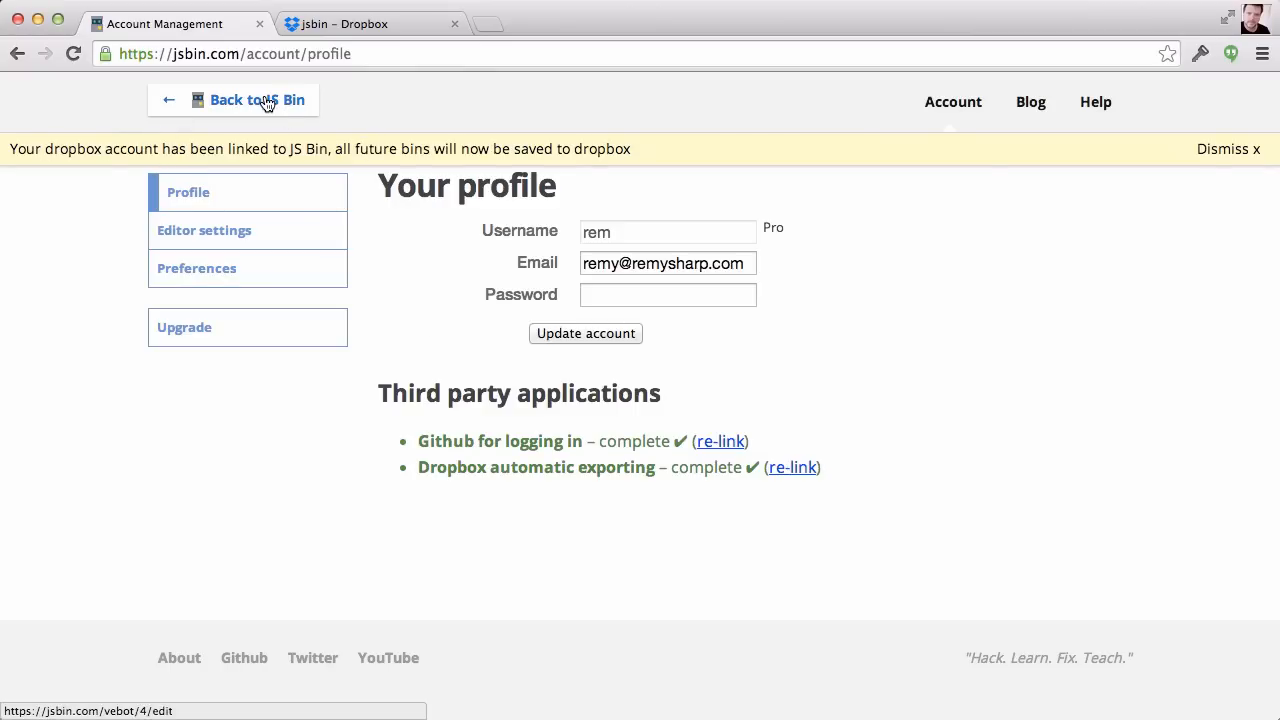
pyautogui.click(256, 99)
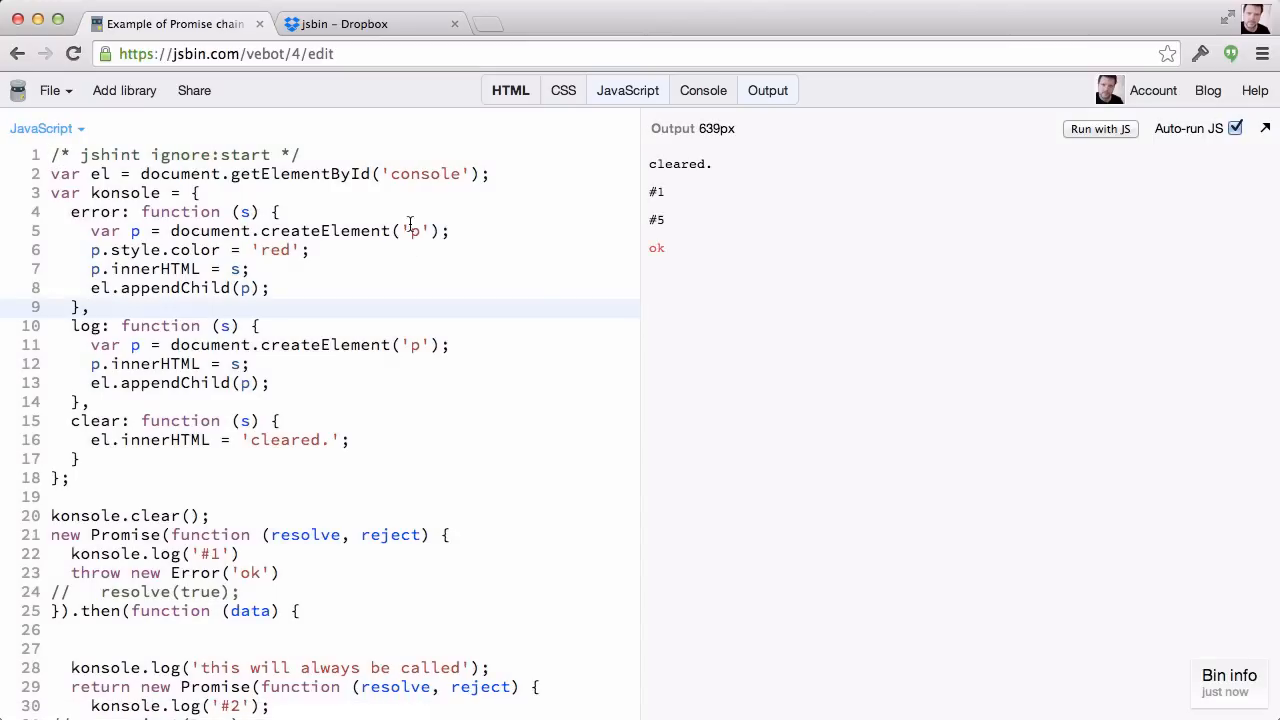
# Replace 'cleared.' on line 16 with '!! now clear !!'
pyautogui.click(430, 173)
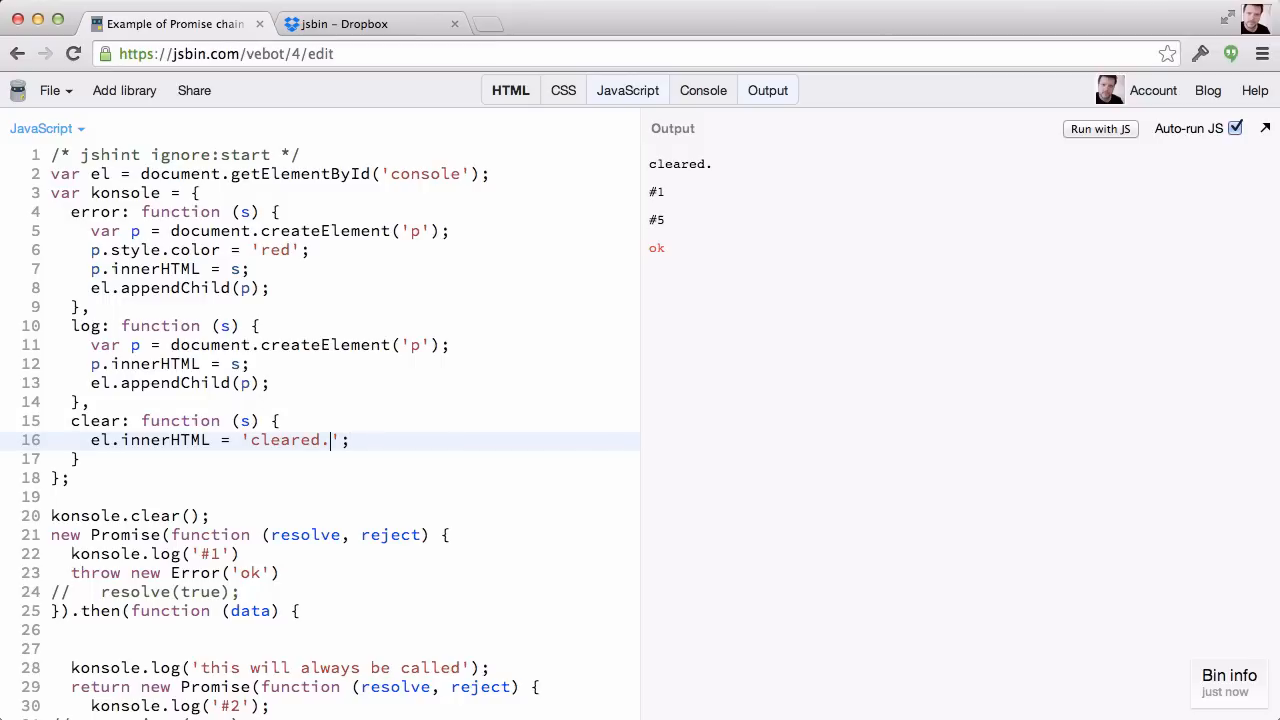
pyautogui.doubleClick(288, 440)
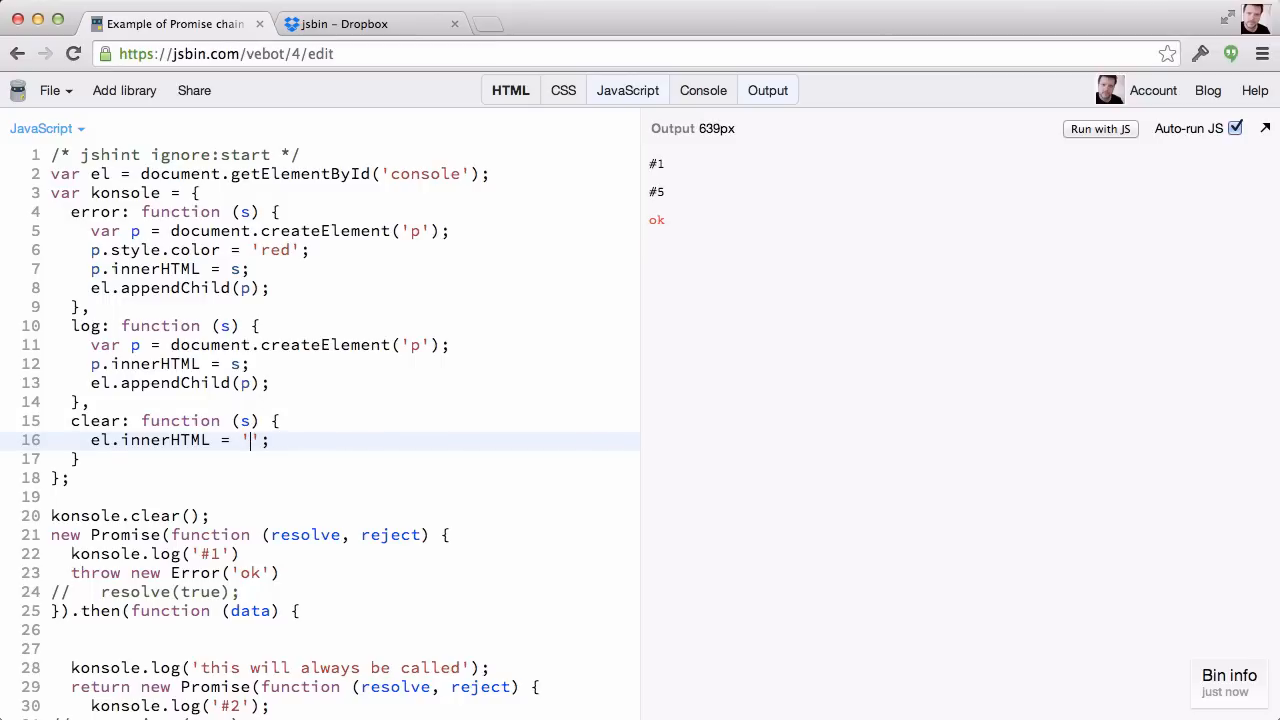
pyautogui.write('!! now clear !')
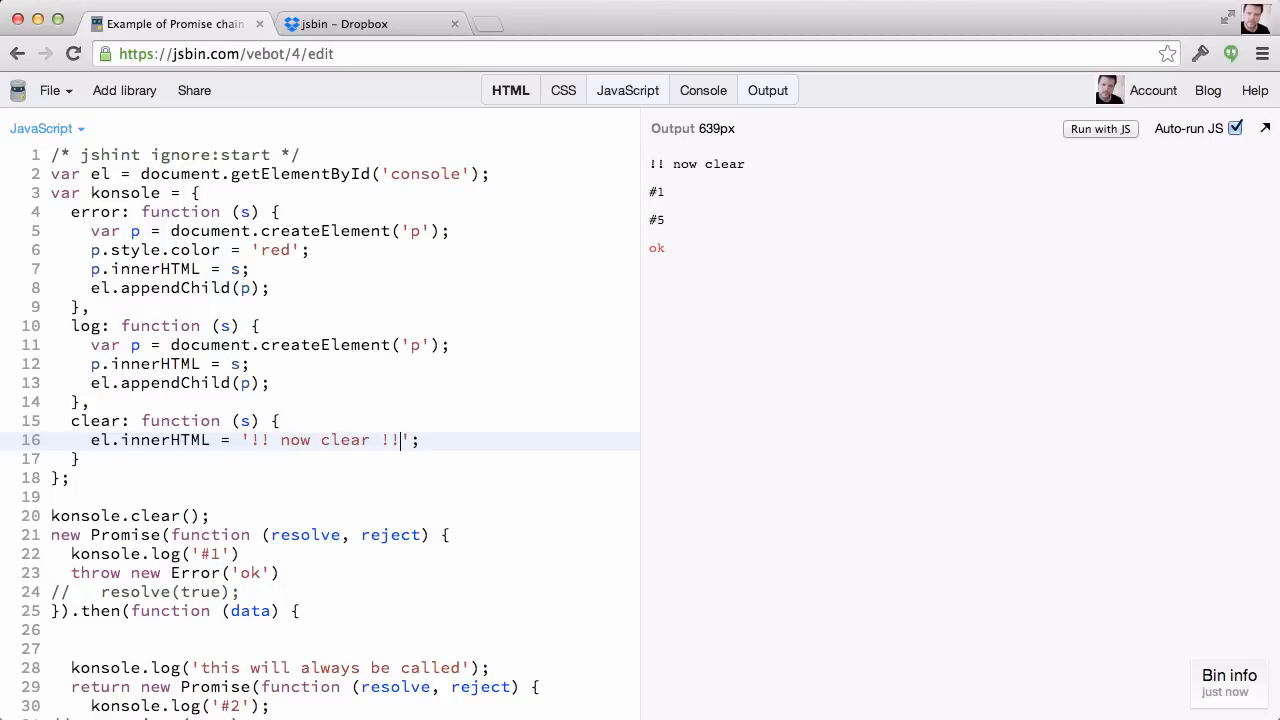
pyautogui.write('!')
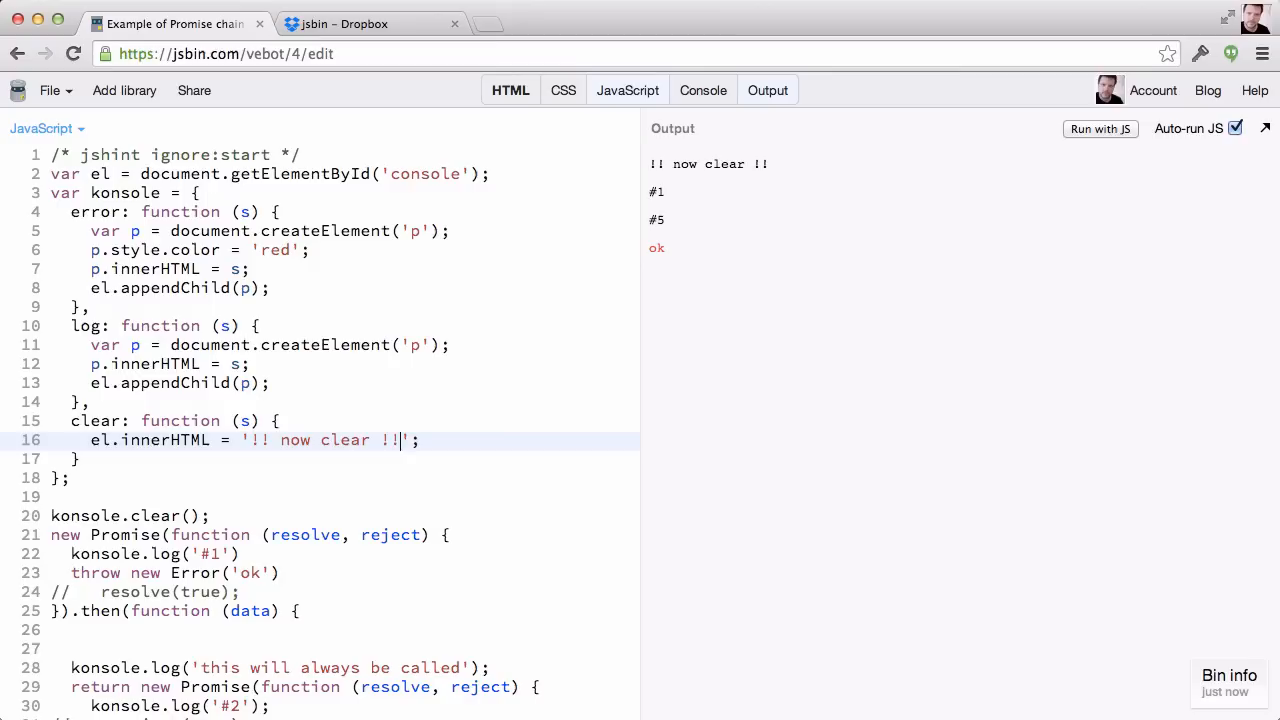
pyautogui.moveTo(435, 66)
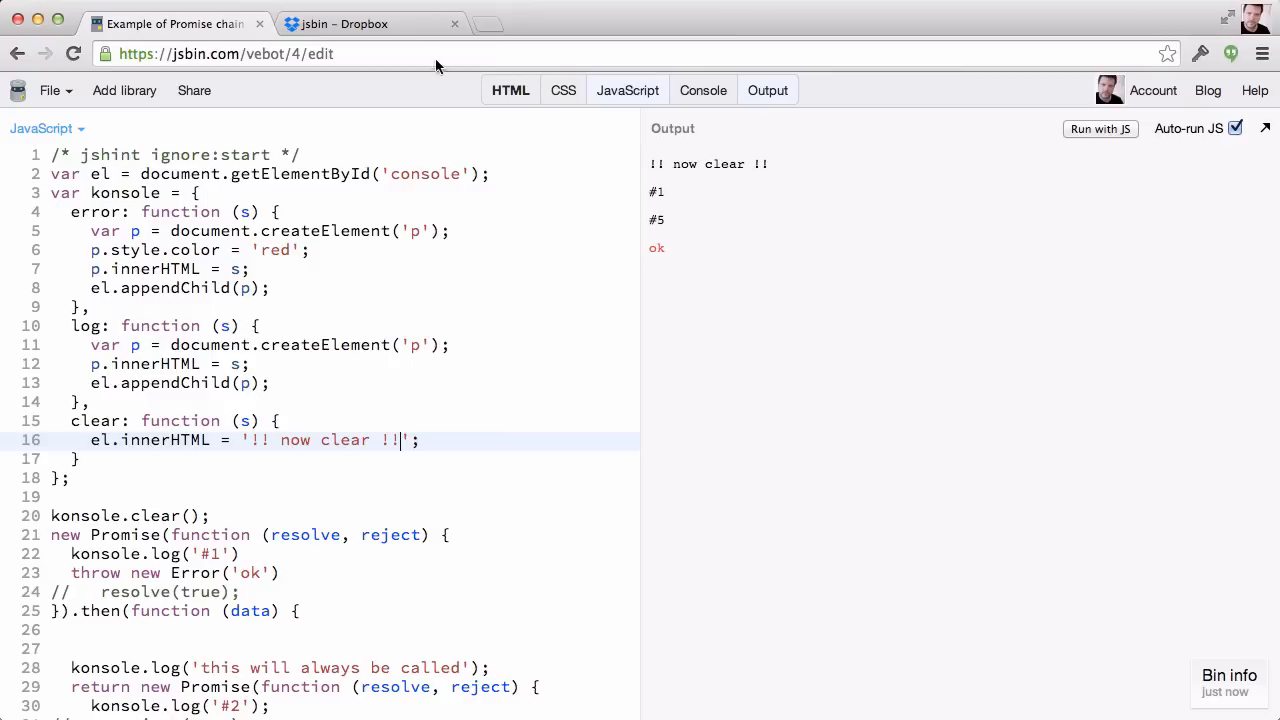
# Open the exported vebot.html from Dropbox's Apps/jsbin folder to see its output
pyautogui.click(370, 23)
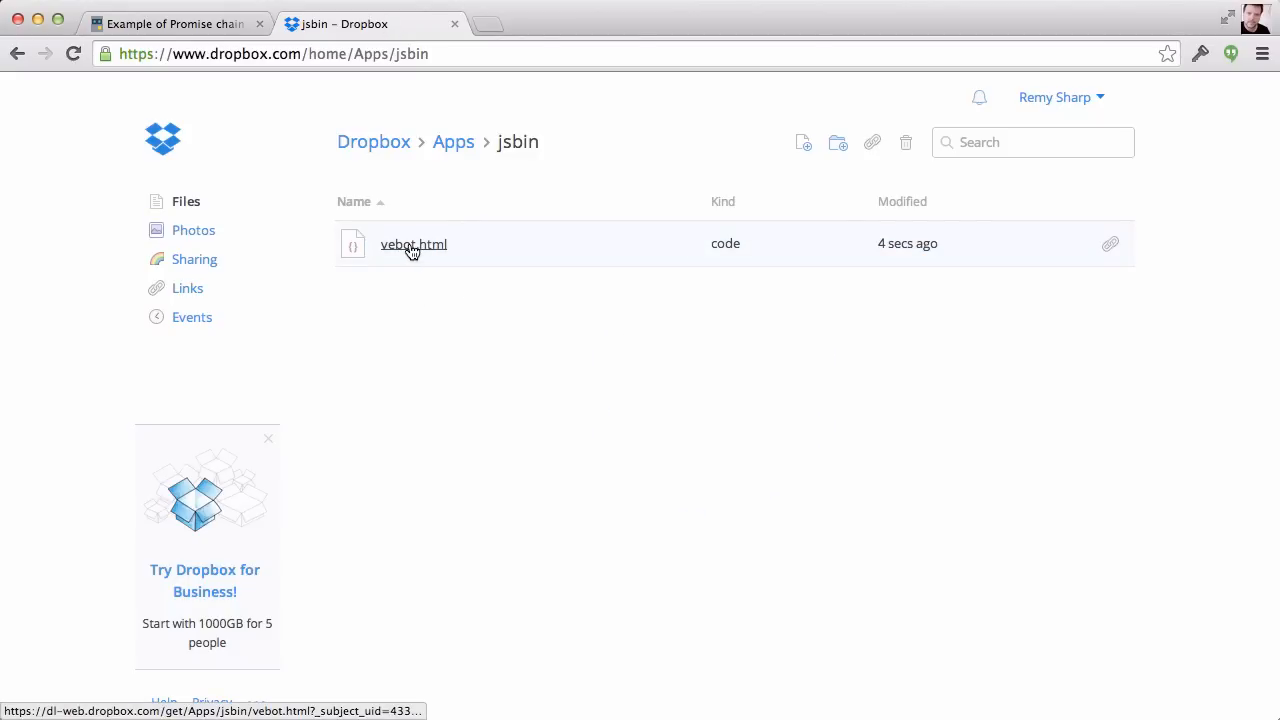
pyautogui.click(414, 244)
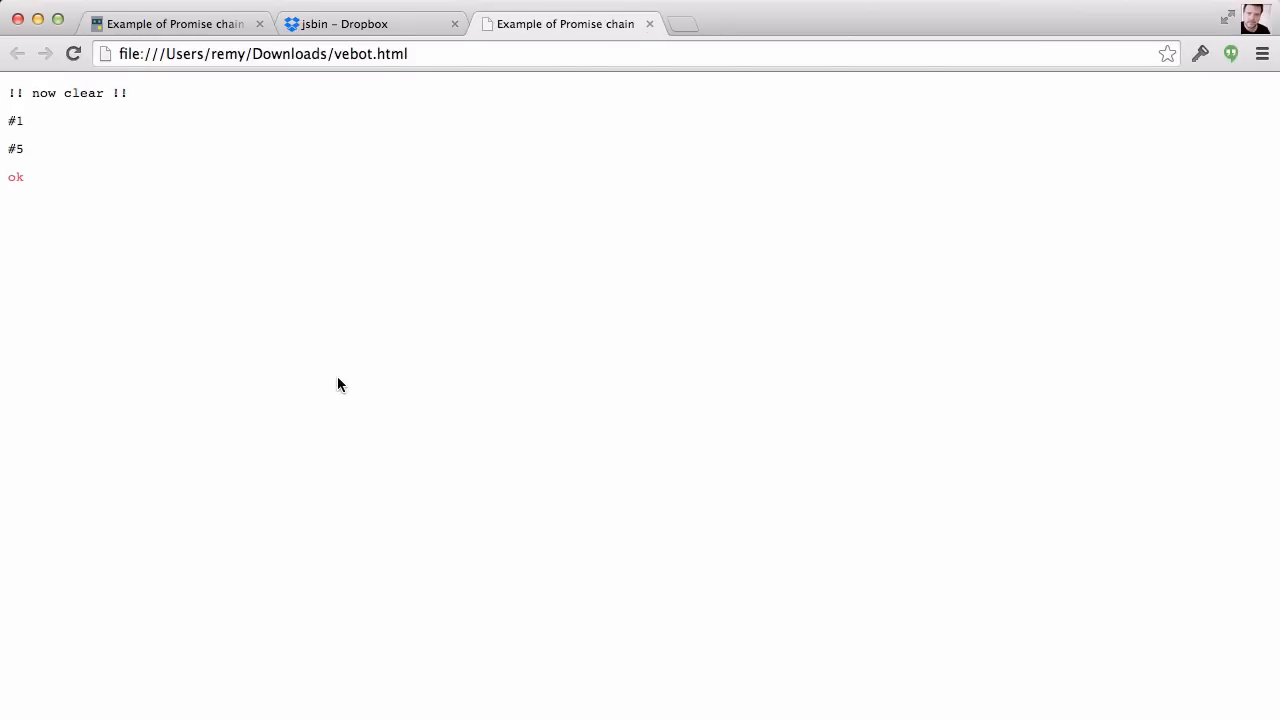
# View vebot.html's source from the Dropbox preview, close it, and return to JS Bin
pyautogui.click(370, 23)
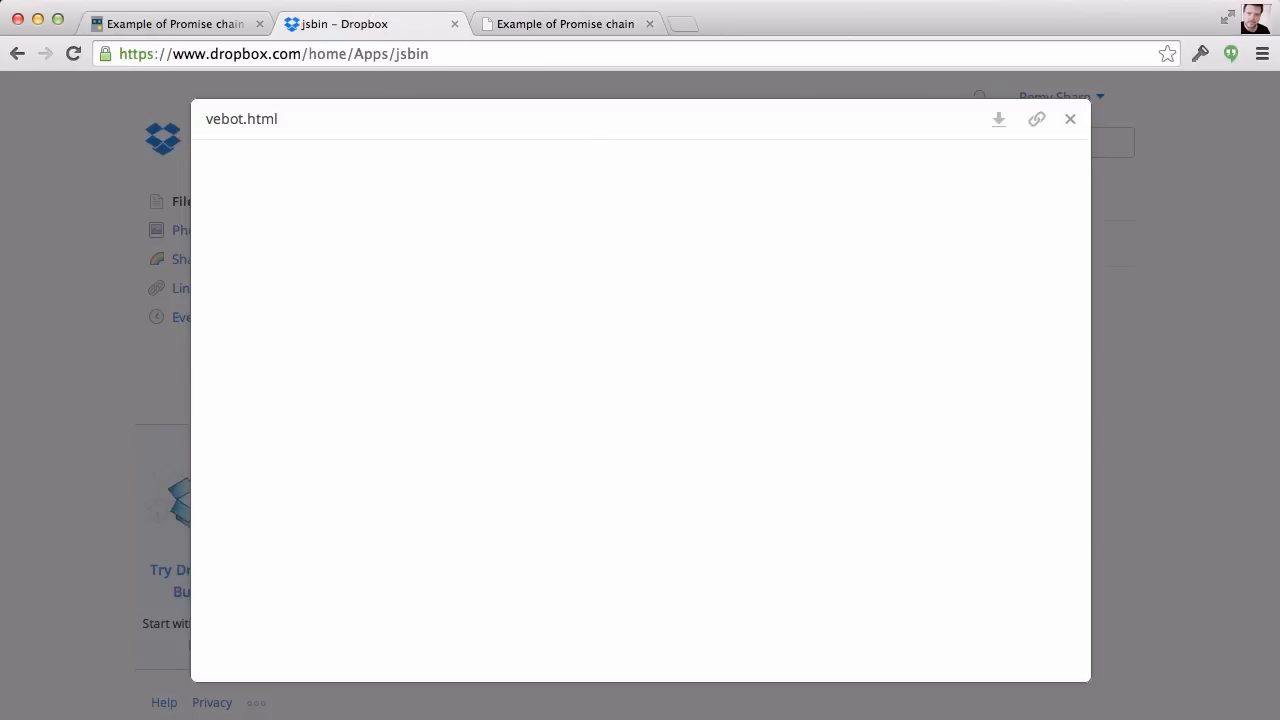
pyautogui.click(997, 119)
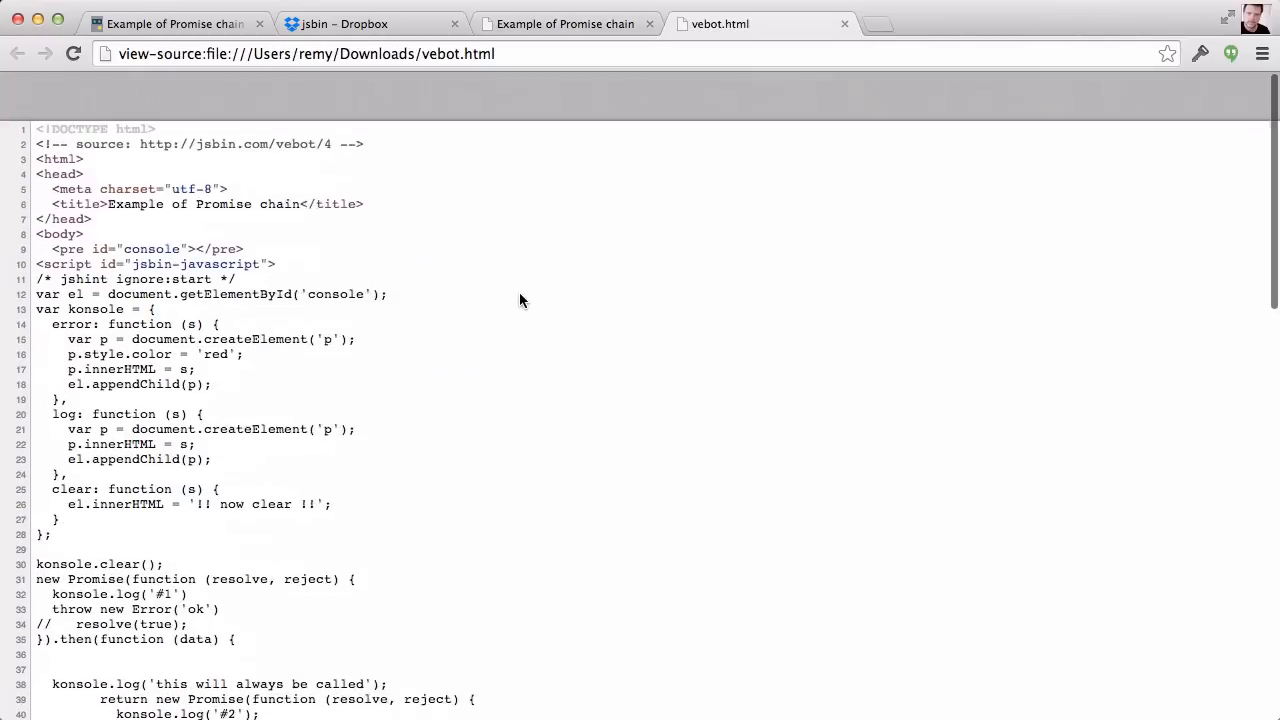
pyautogui.click(844, 23)
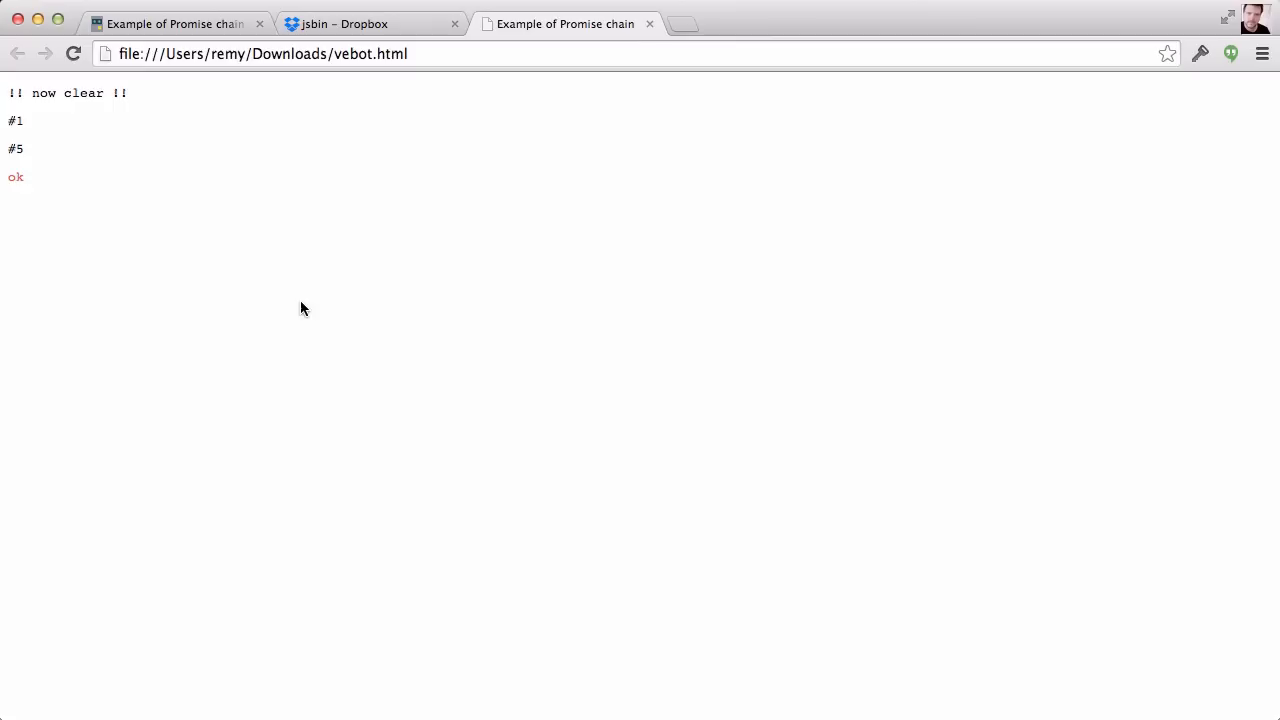
pyautogui.moveTo(178, 11)
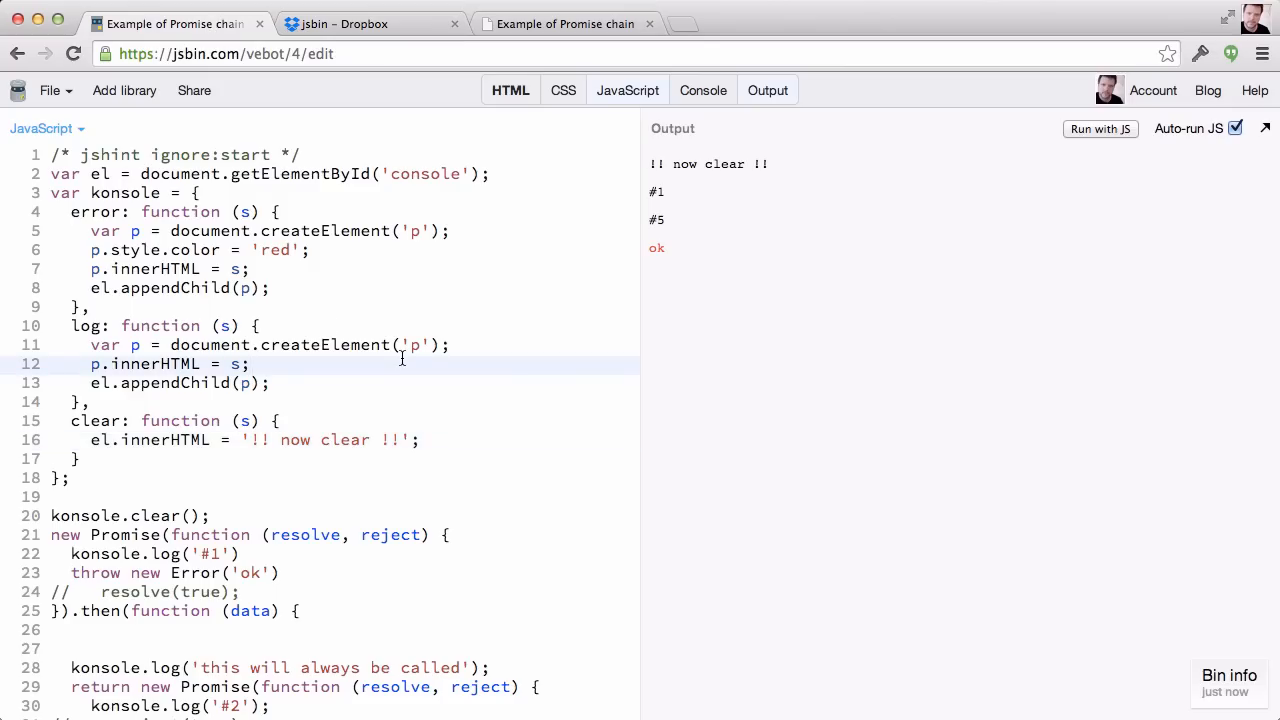
pyautogui.click(250, 363)
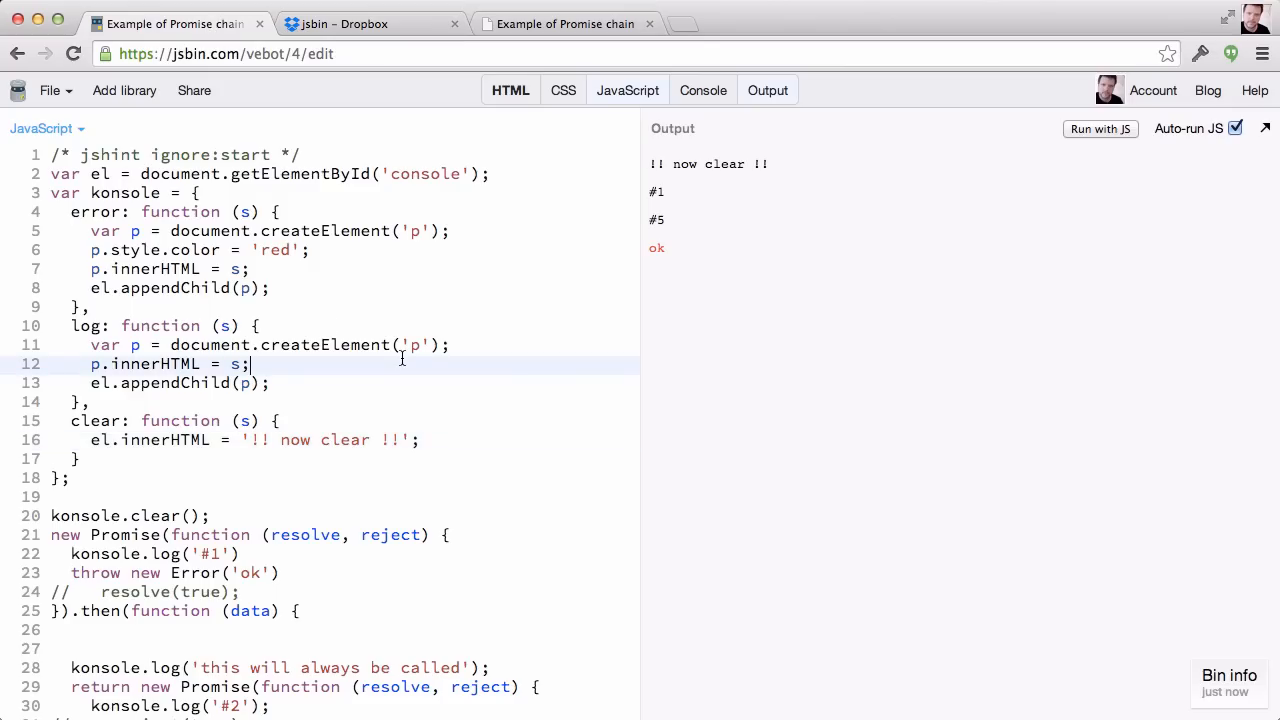